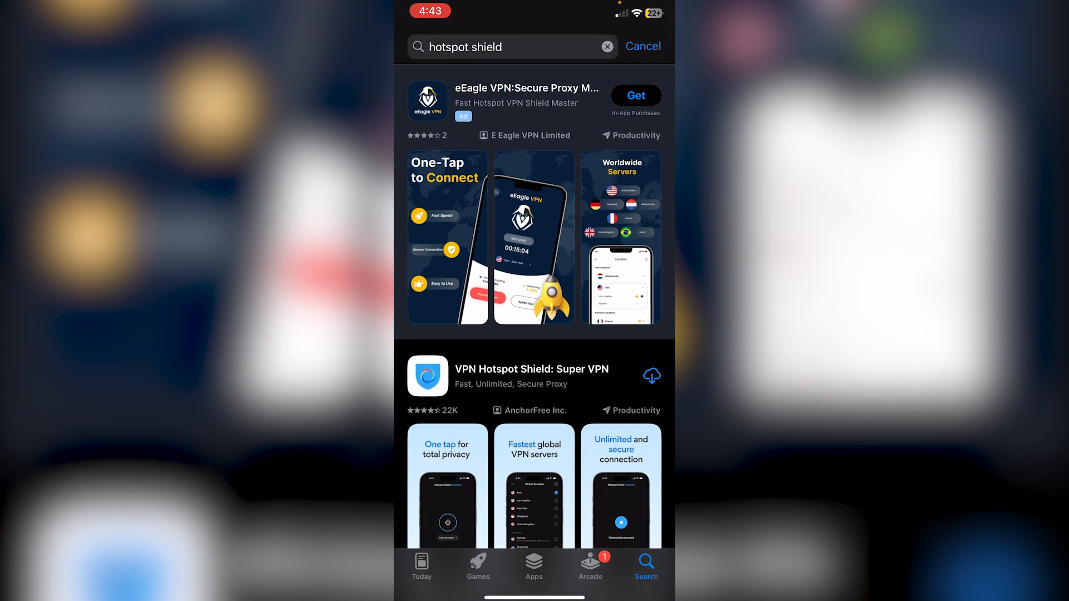
# Download VPN Hotspot Shield: Super VPN from the 'hotspot shield' App Store results
pyautogui.click(511, 46)
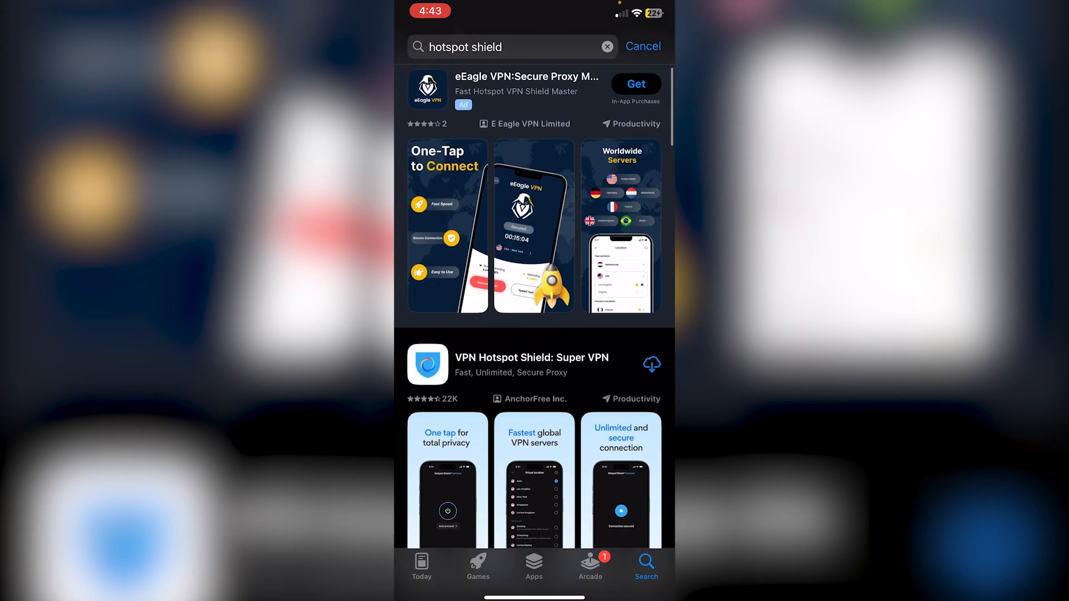
pyautogui.scroll(-3)
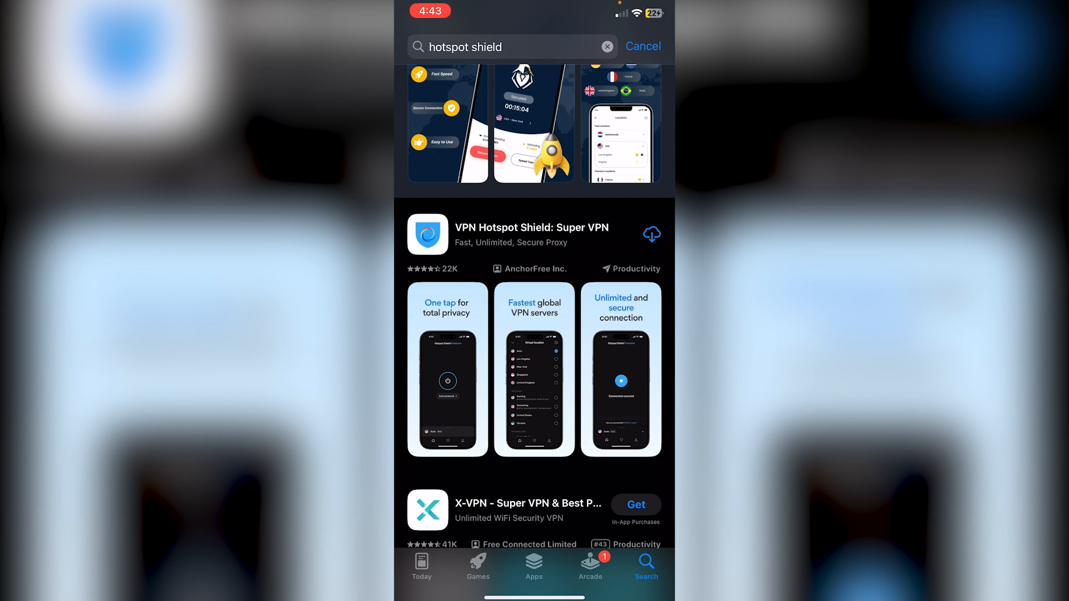
pyautogui.click(650, 234)
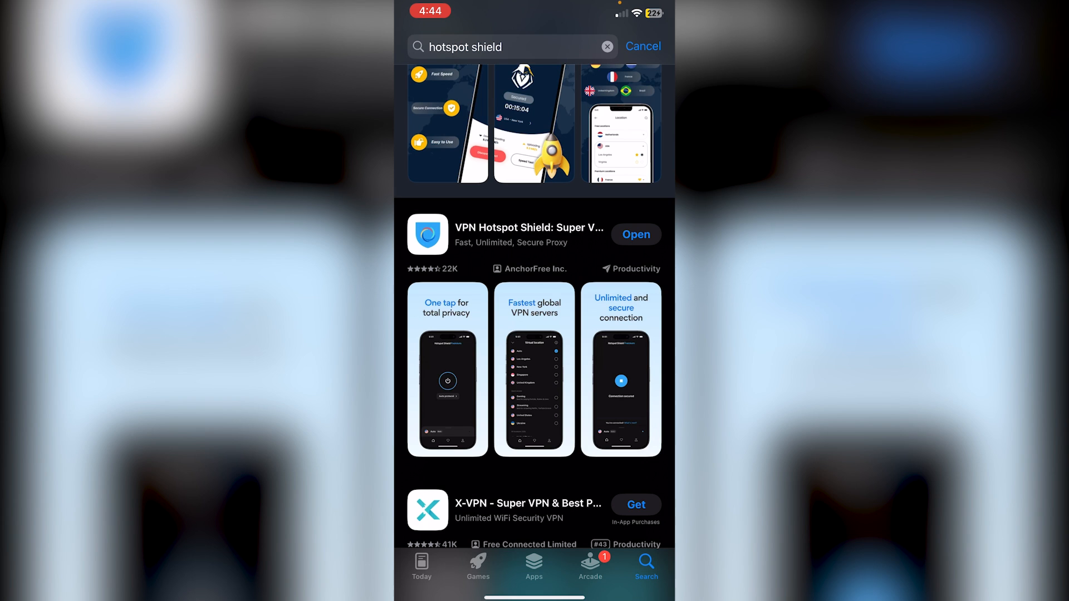
# Launch Hotspot Shield, dismiss the trial and 25% off offers, and tap connect
pyautogui.click(635, 234)
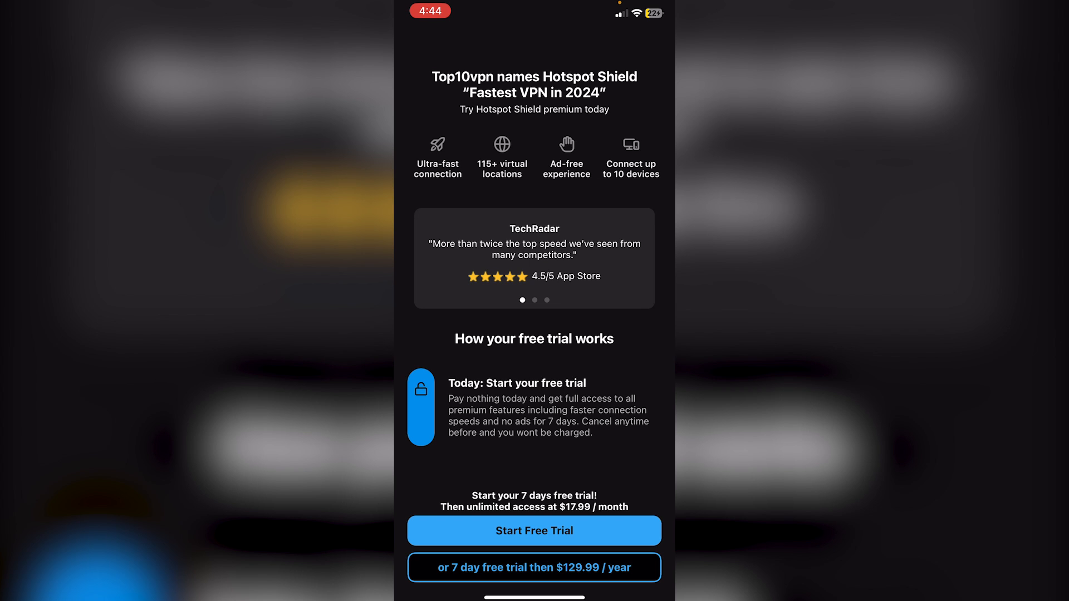
pyautogui.scroll(-3)
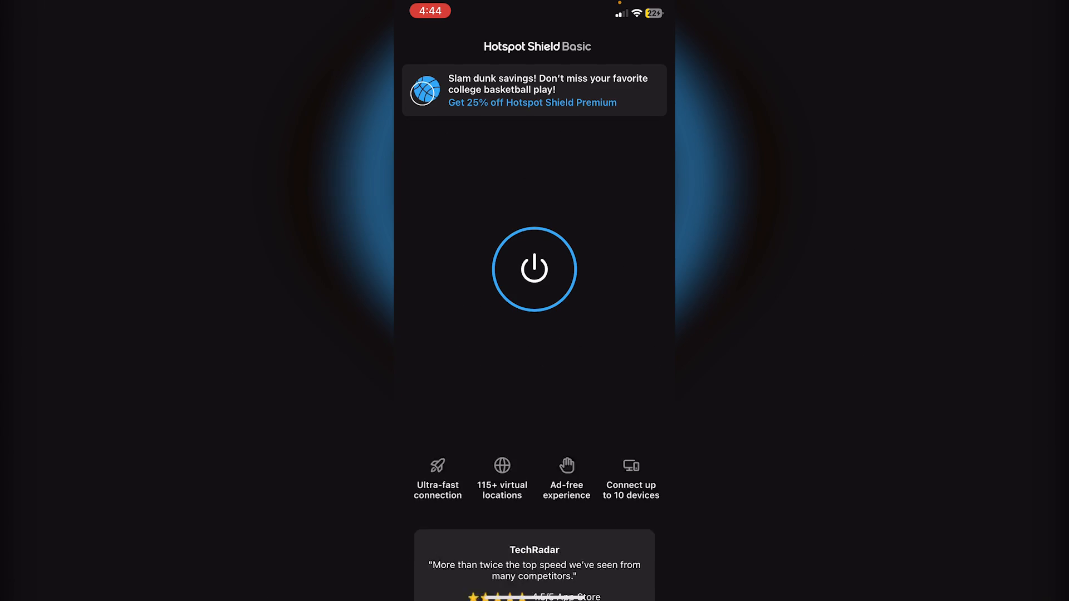
pyautogui.click(532, 103)
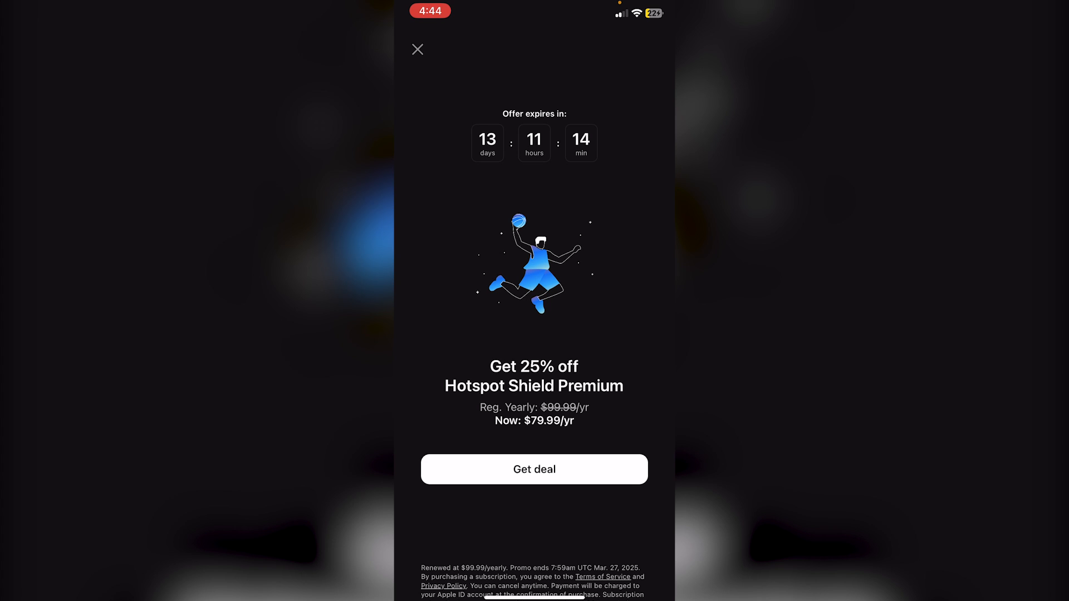
pyautogui.click(417, 49)
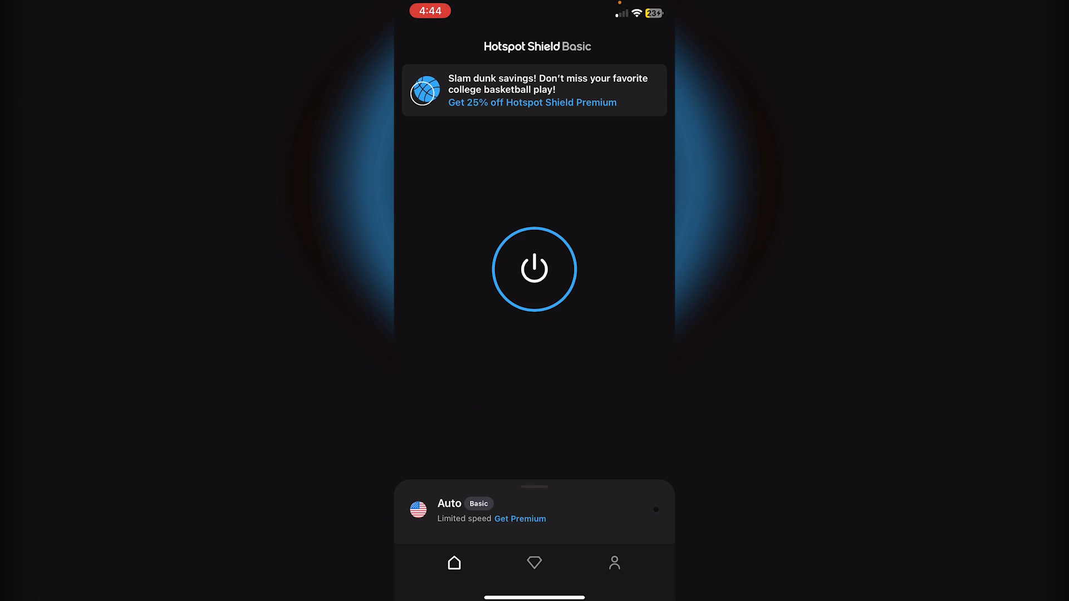
pyautogui.click(535, 268)
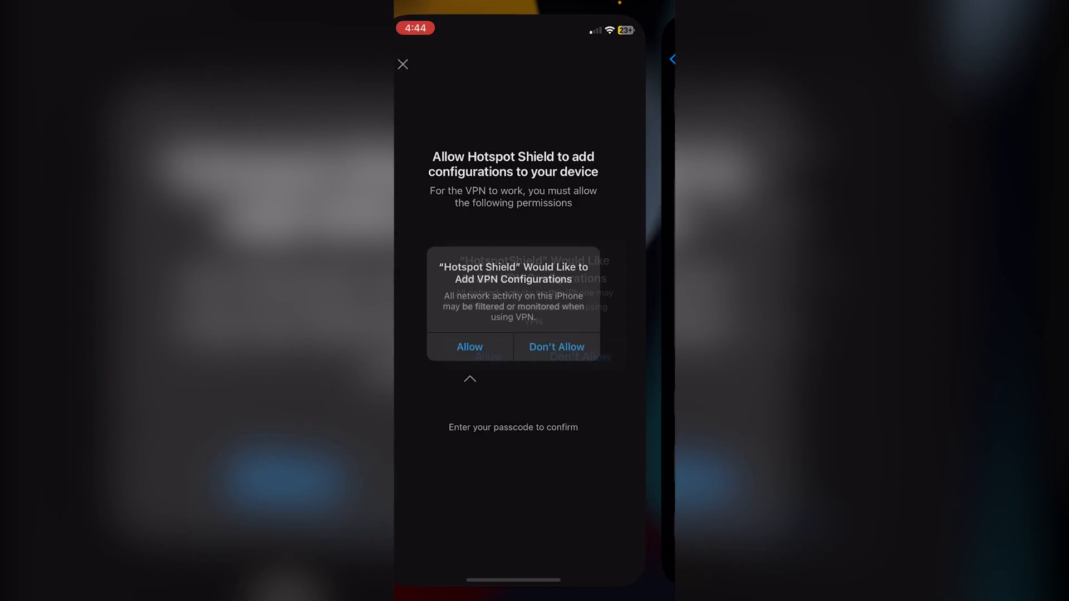
# Allow Hotspot Shield to add its VPN configuration
pyautogui.click(469, 346)
pyautogui.write('you')
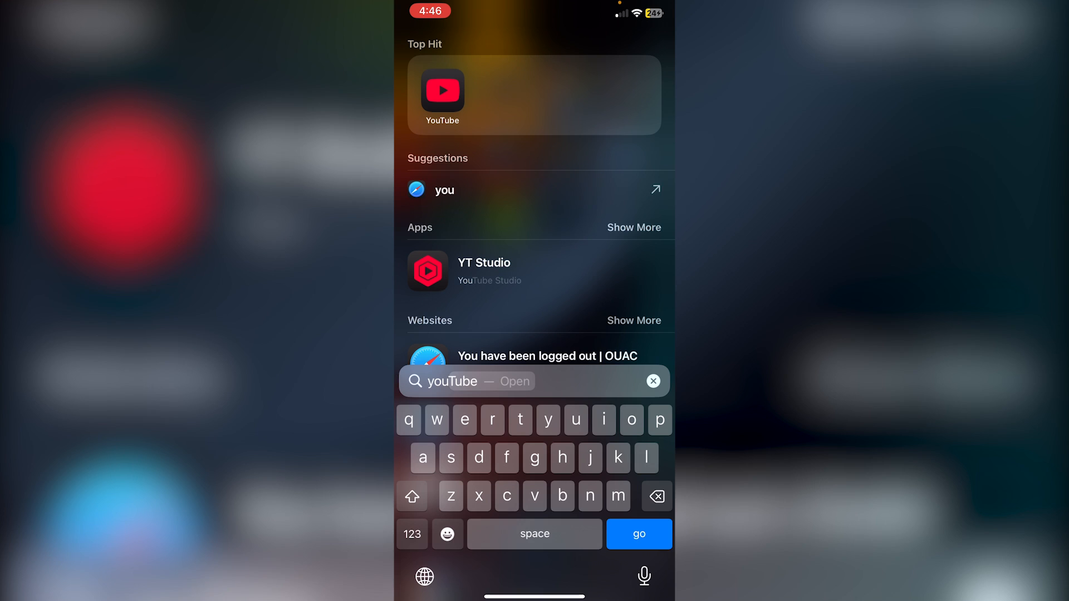
# Launch YouTube from search results and scroll the Home feed
pyautogui.click(441, 95)
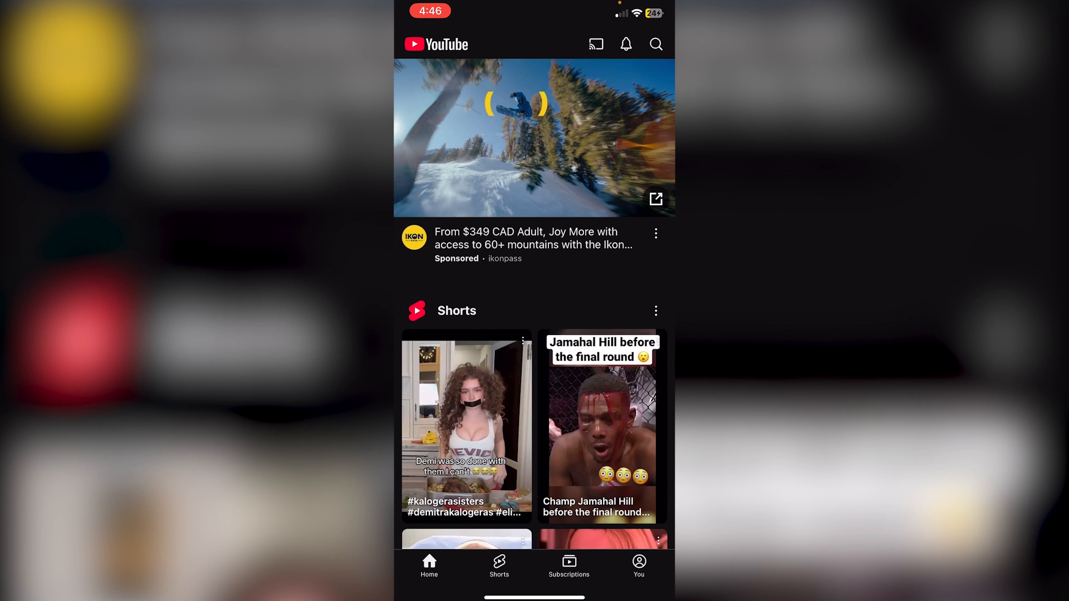
pyautogui.scroll(-3)
pyautogui.write('hotspot')
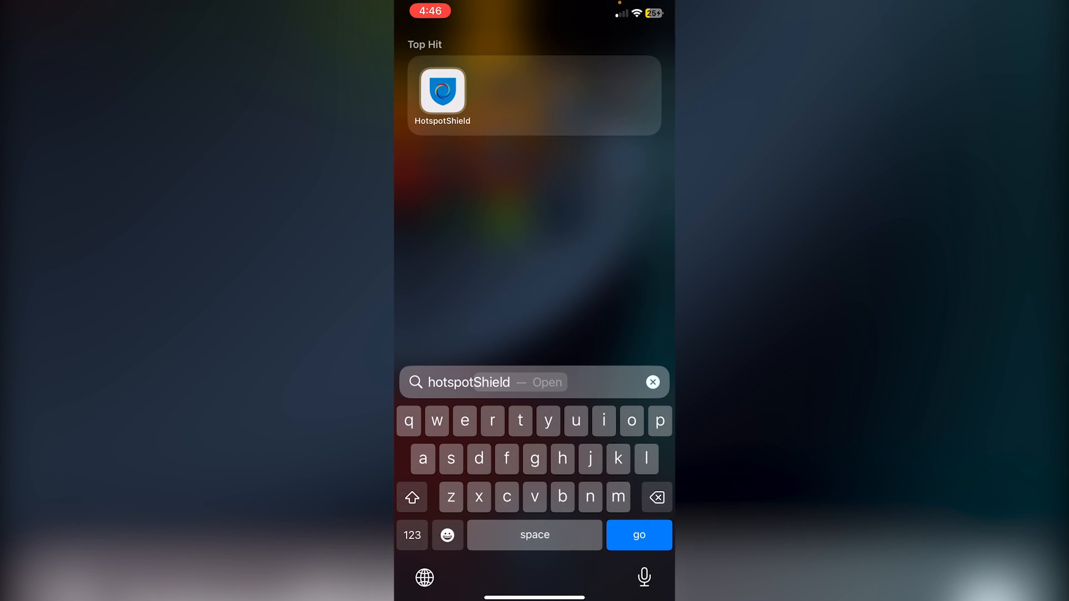
# Launch Hotspot Shield from search and dismiss the 'How was the connection?' card
pyautogui.click(441, 94)
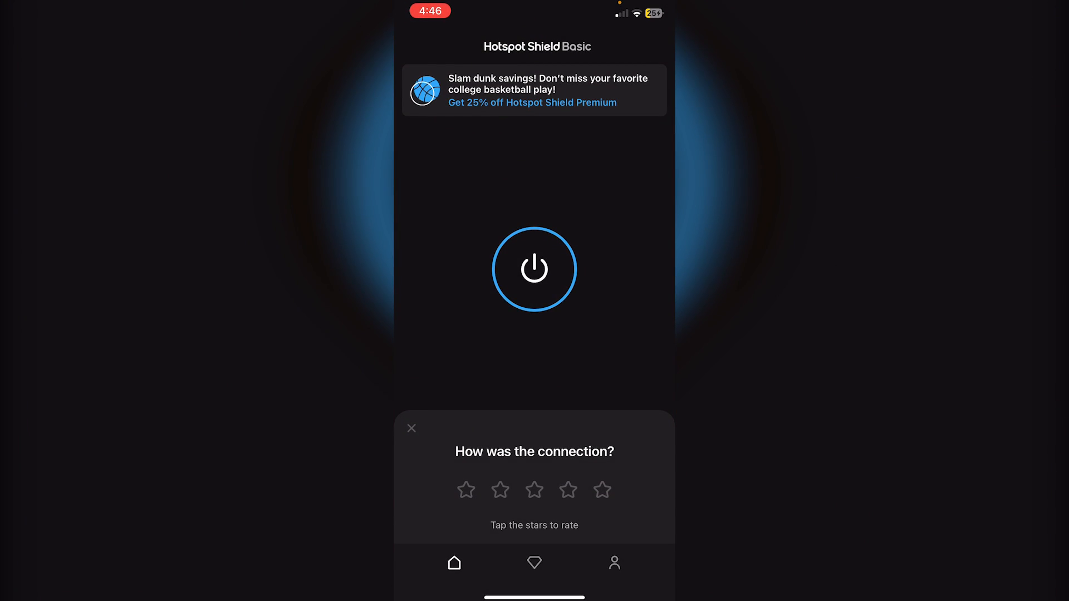
pyautogui.click(534, 267)
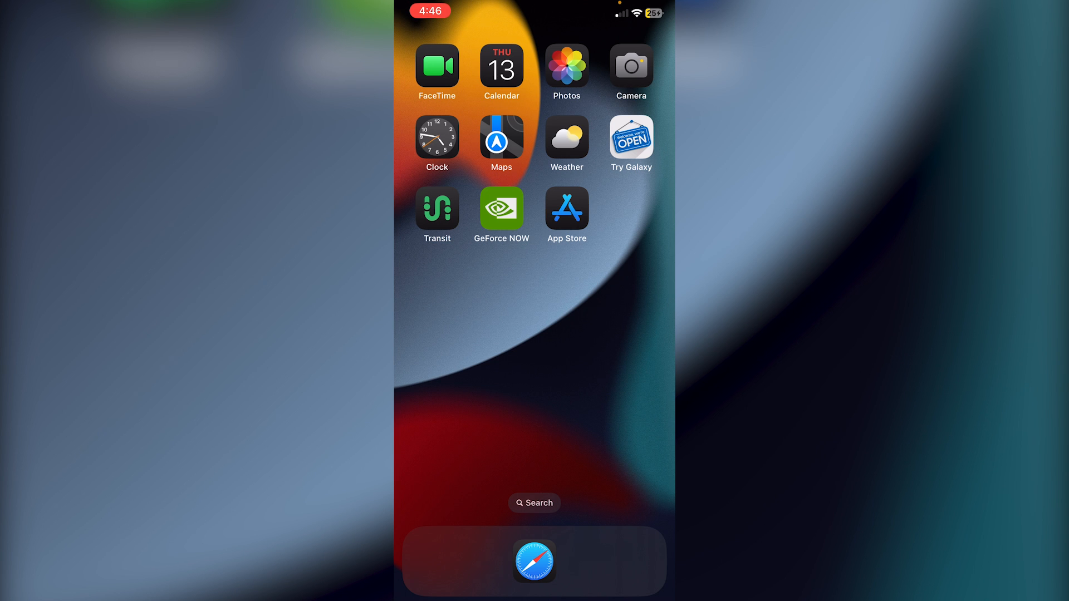
# Search 'youtube', launch YouTube, and scroll down the Home feed
pyautogui.write('youtube')
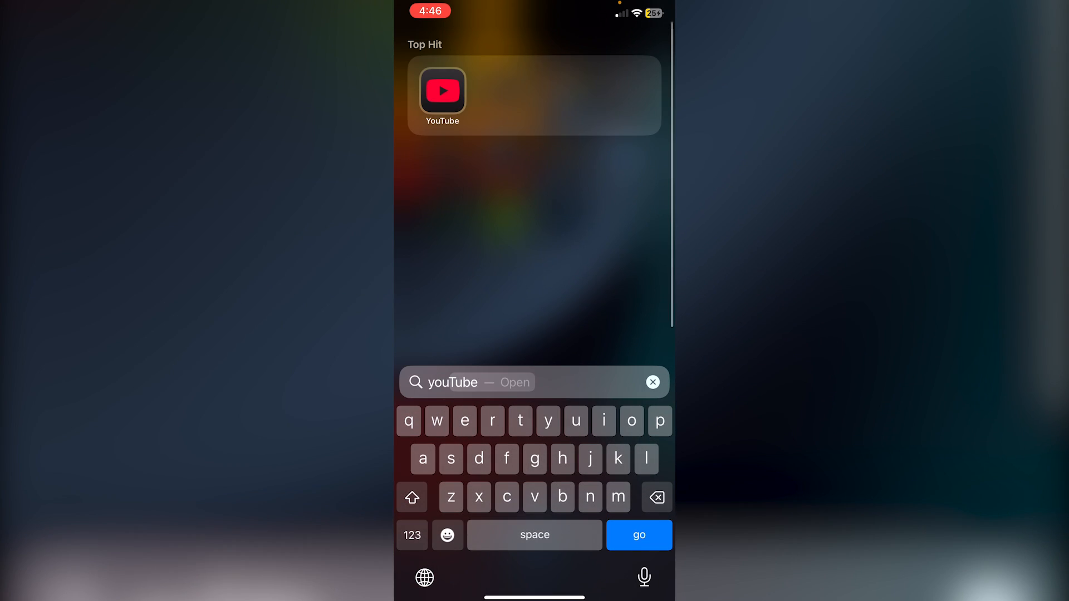
pyautogui.click(441, 94)
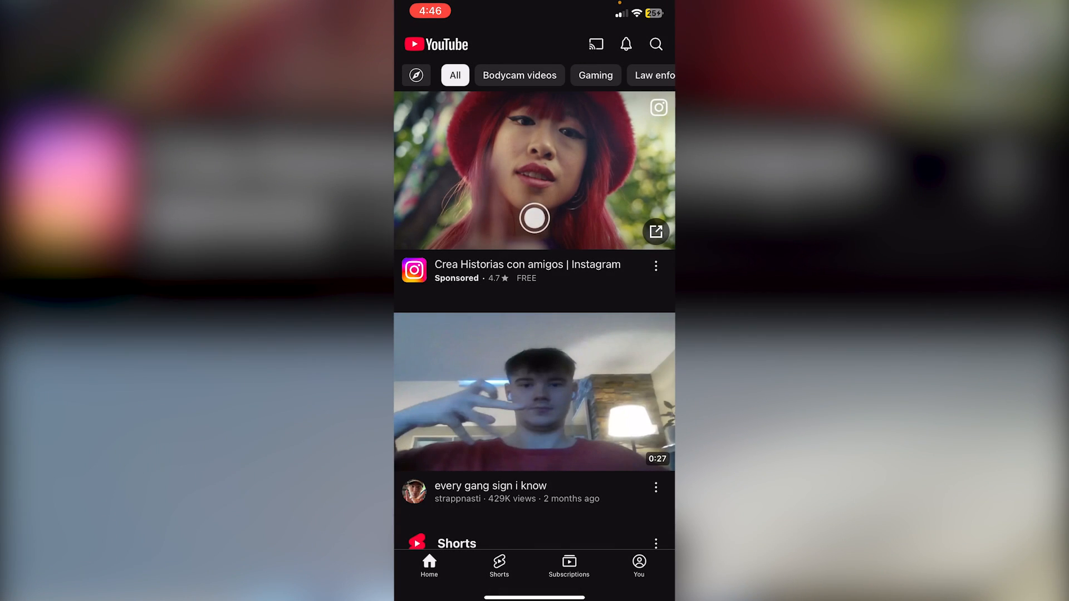
pyautogui.scroll(-3)
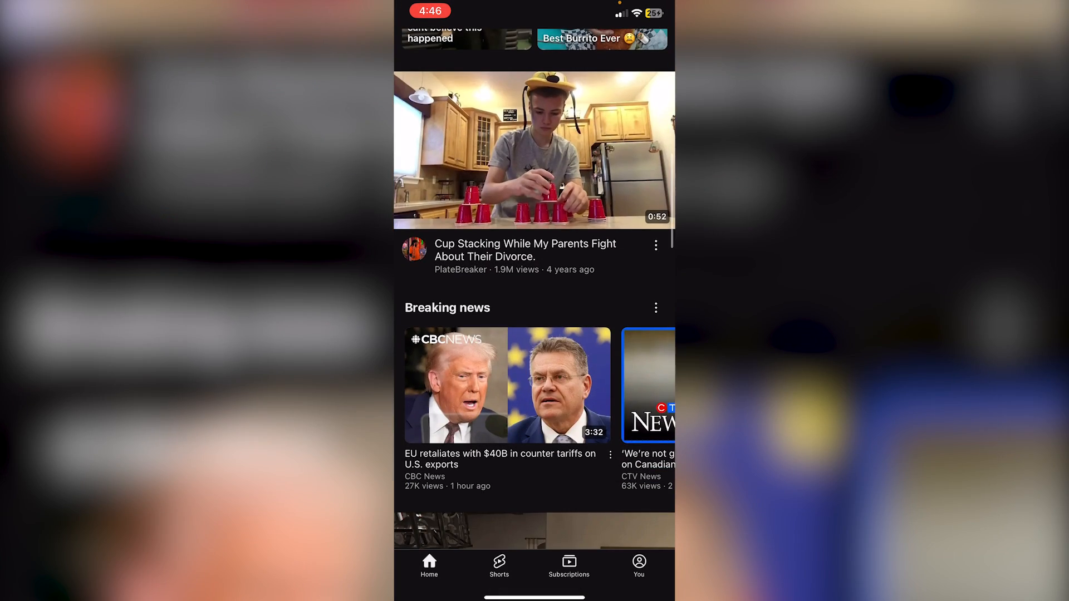
pyautogui.scroll(-3)
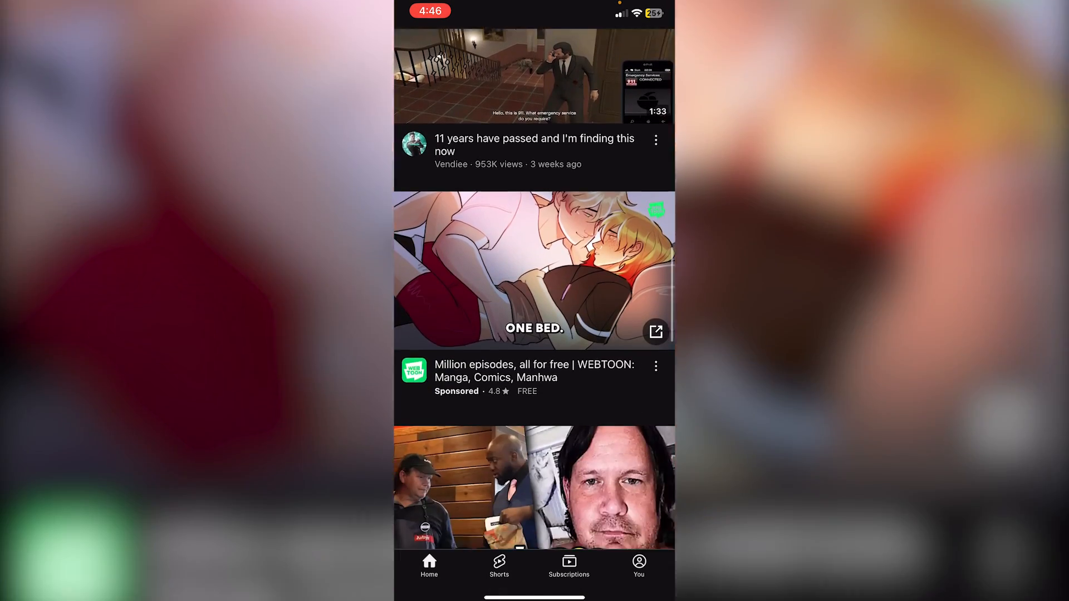
pyautogui.scroll(-3)
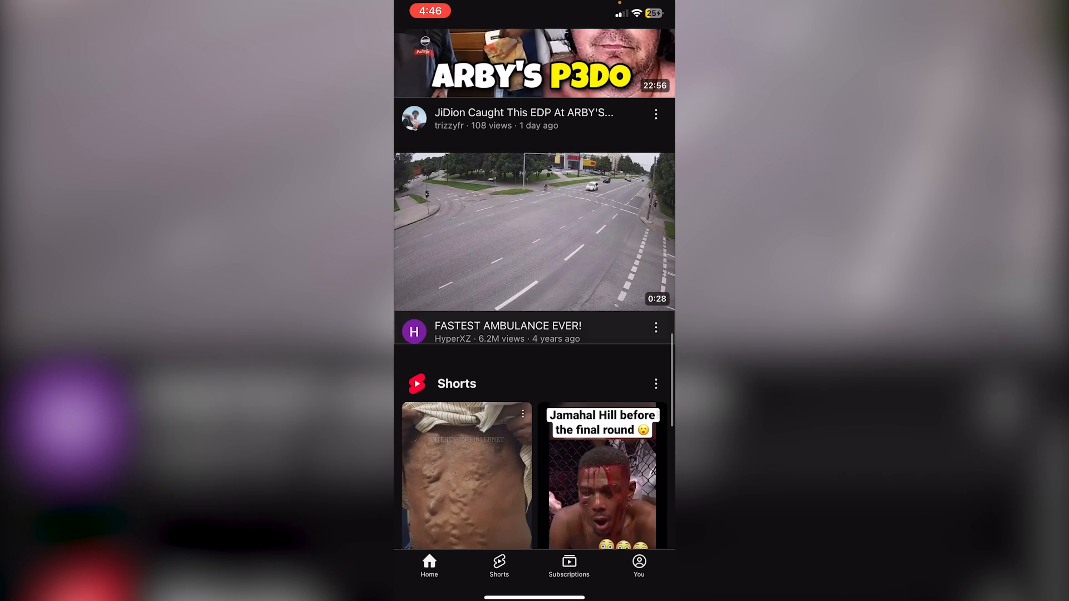